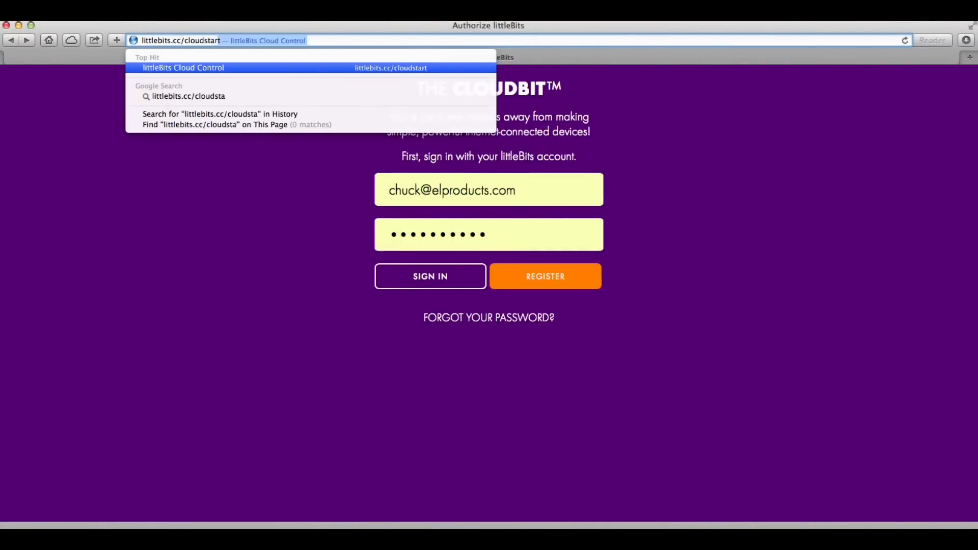
Step: Add a new cloudBit device and save the nickname 'elproducts'
left_click(430, 275)
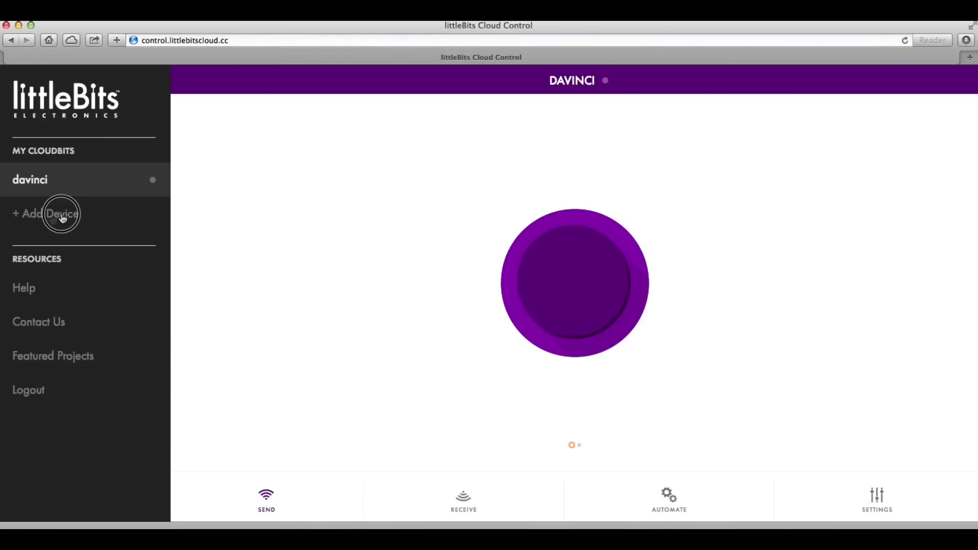
left_click(61, 213)
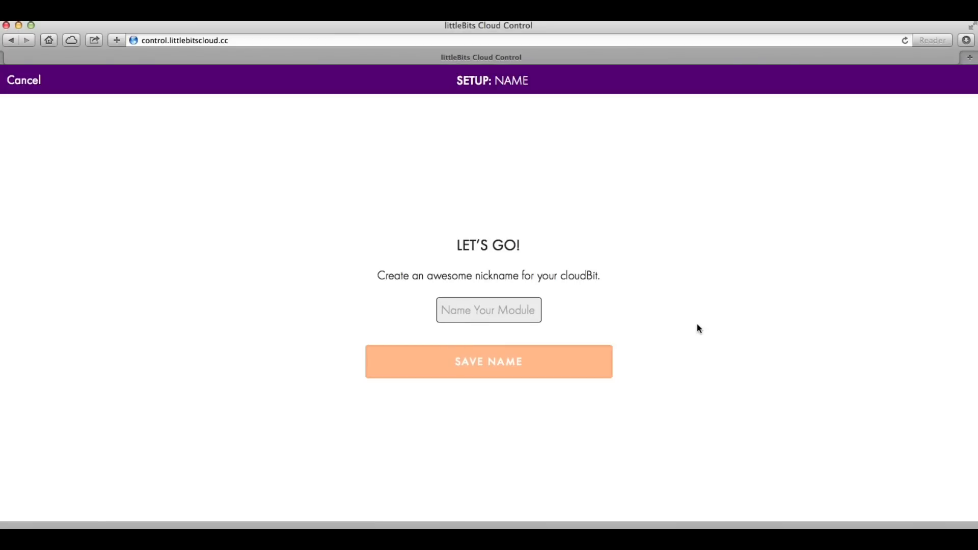
type("elproducts")
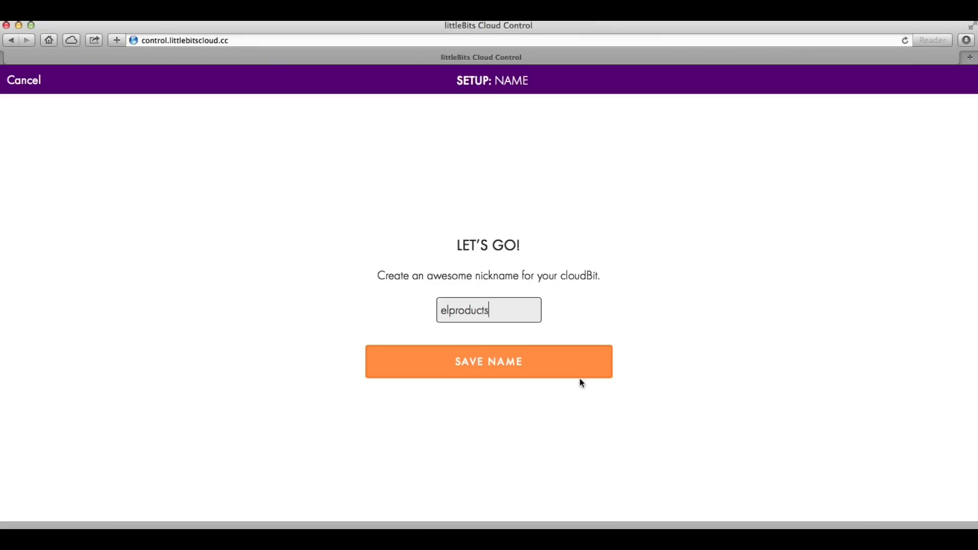
left_click(489, 363)
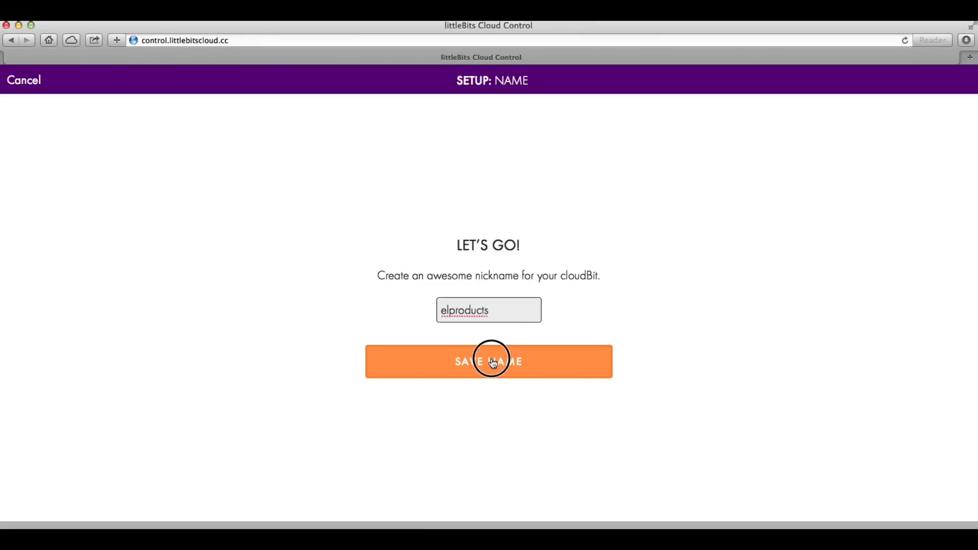
left_click(489, 361)
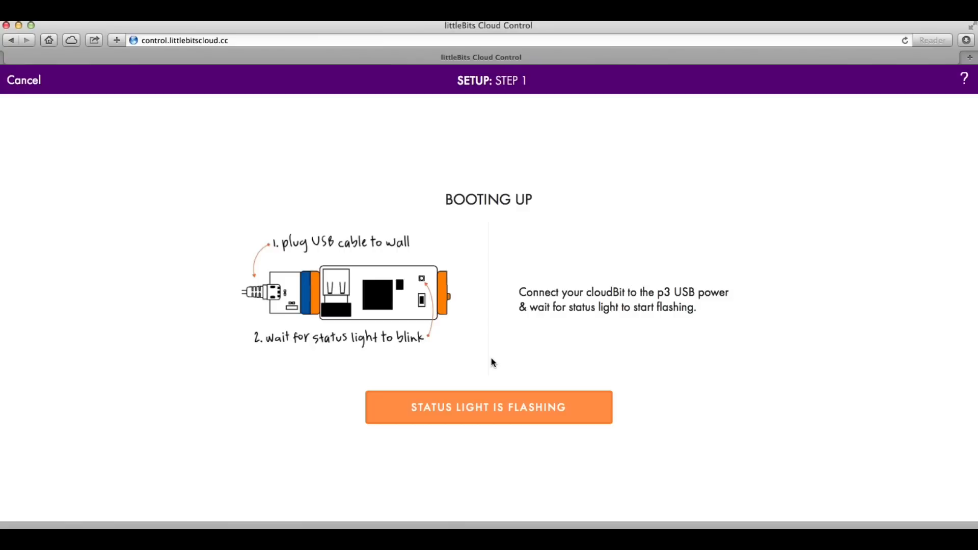
mouse_move(469, 445)
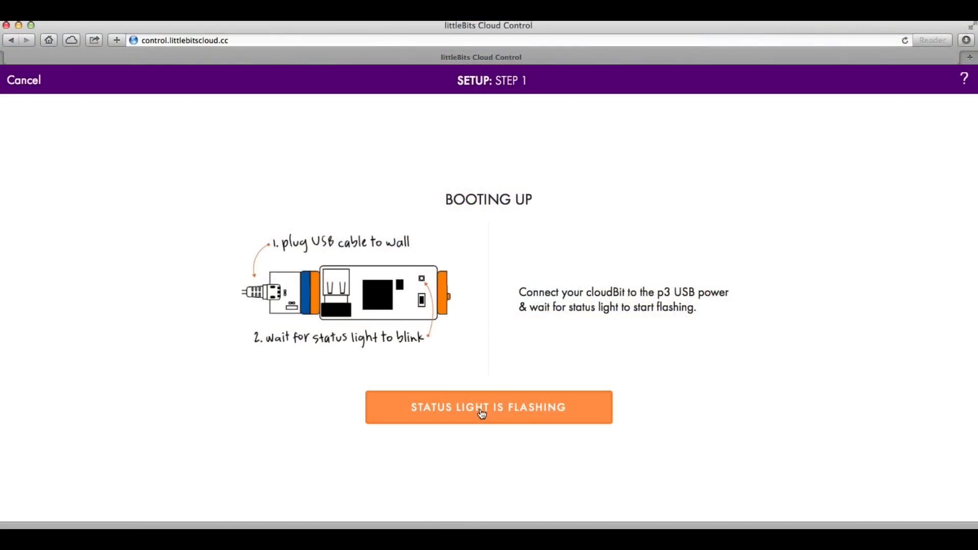
Step: Confirm the status light stages and join the littleBits_Cloud_22319e network
left_click(481, 407)
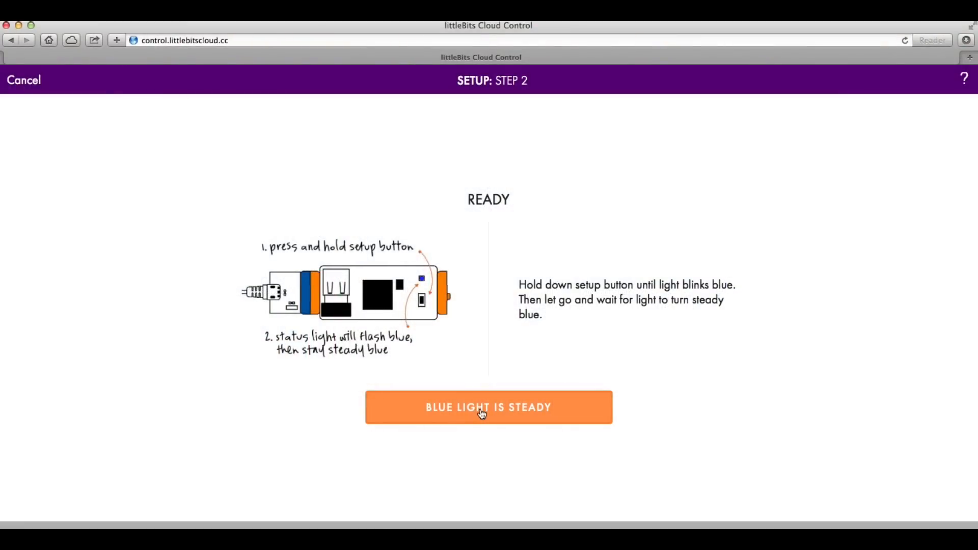
left_click(483, 407)
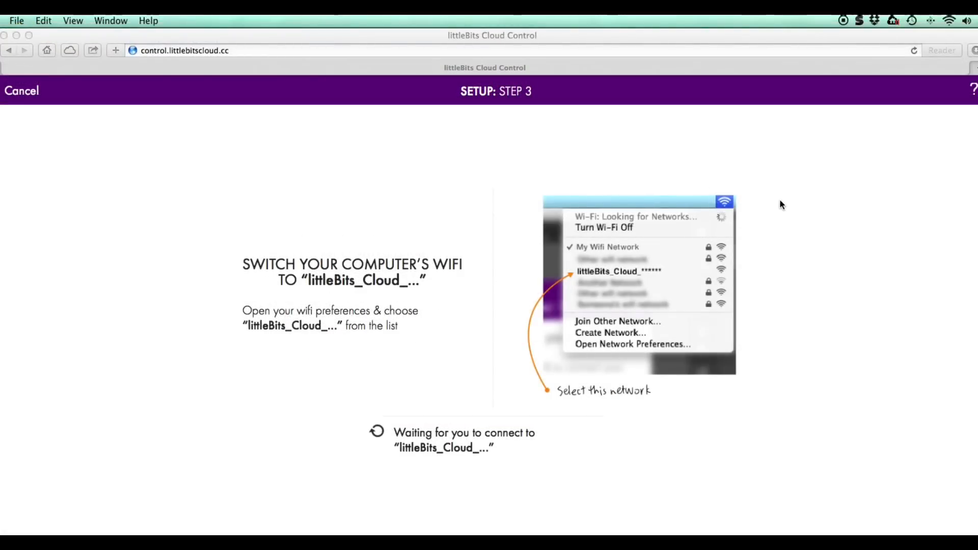
mouse_move(948, 23)
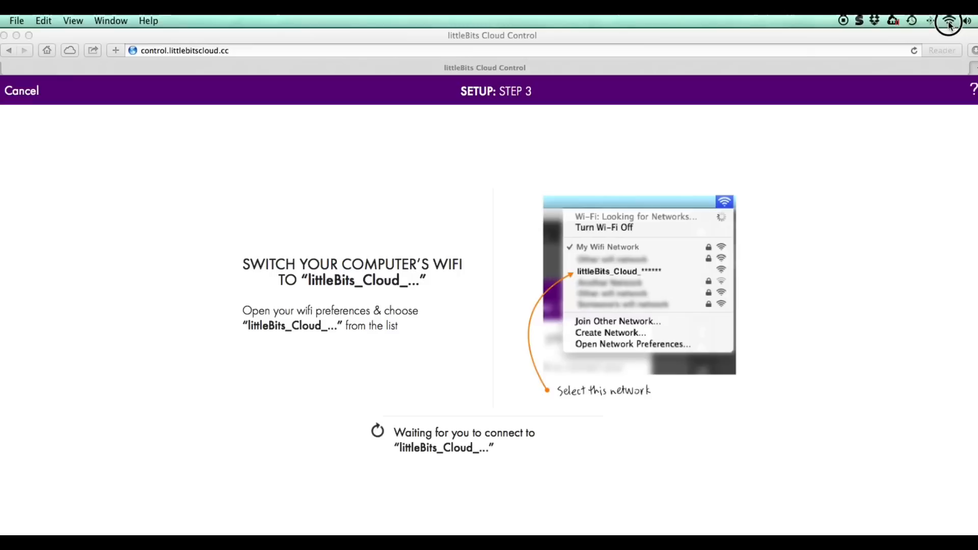
left_click(947, 19)
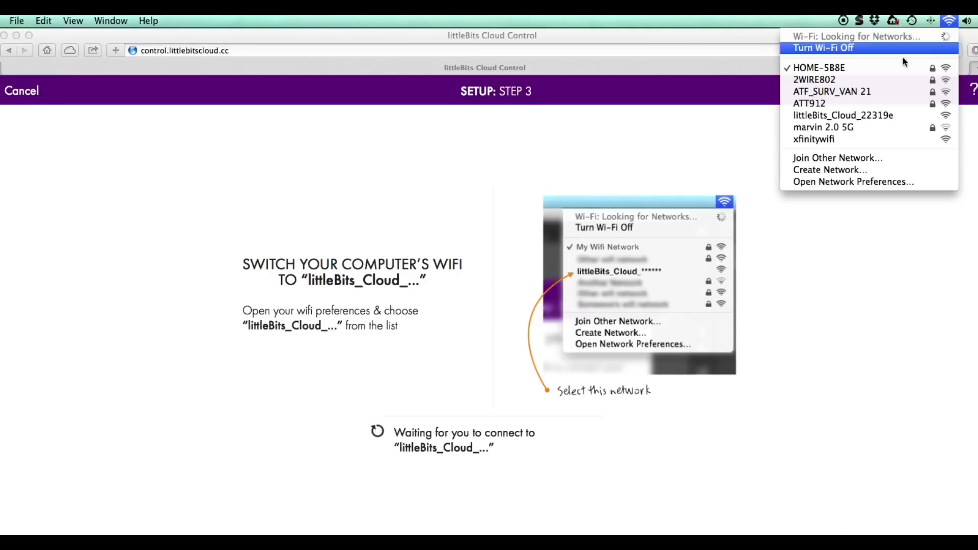
mouse_move(868, 118)
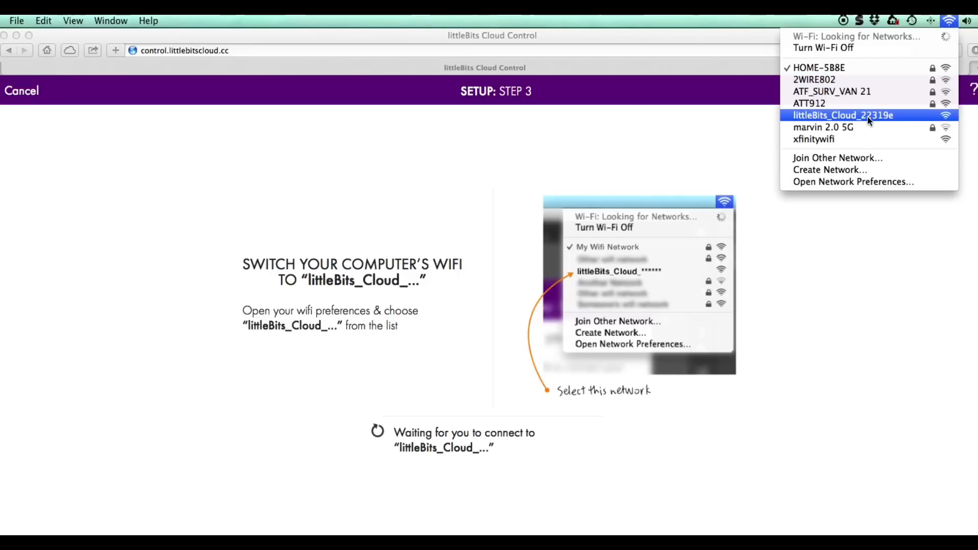
left_click(862, 114)
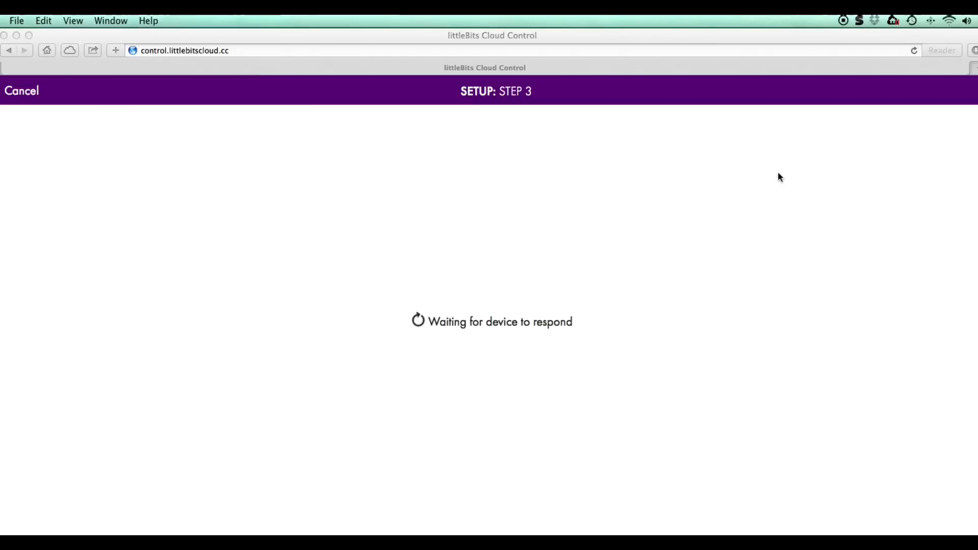
mouse_move(591, 393)
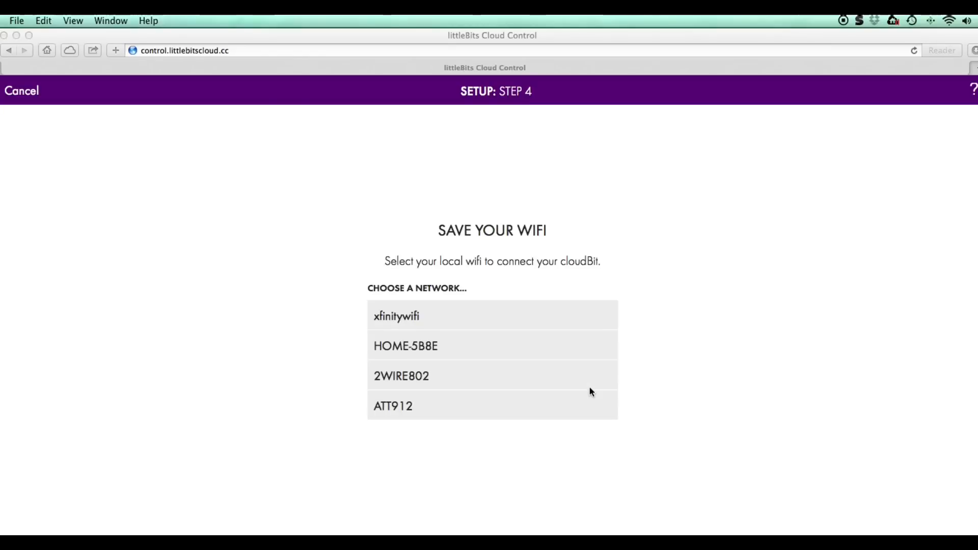
mouse_move(429, 349)
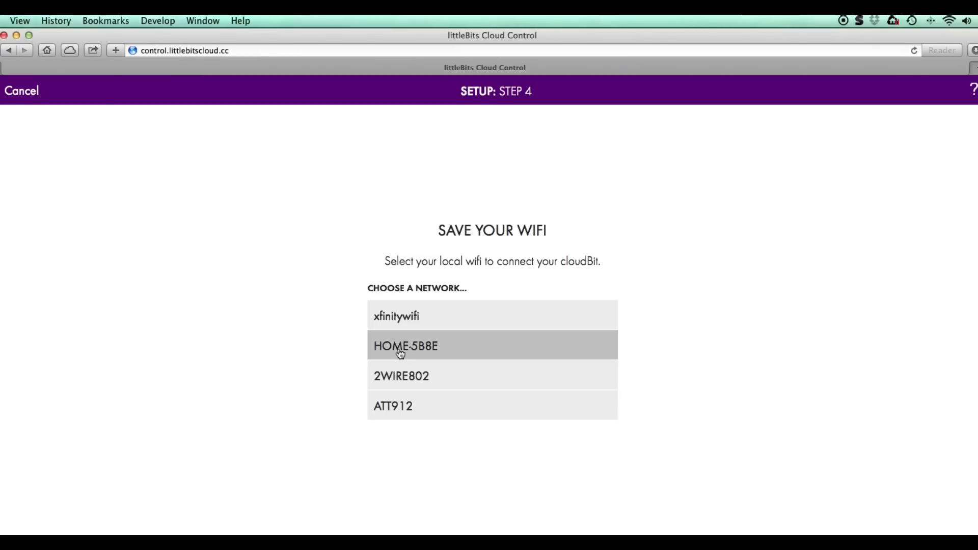
Step: Set HOME-5B8E as the cloudBit's network and rejoin HOME-5B8E on the computer
left_click(401, 347)
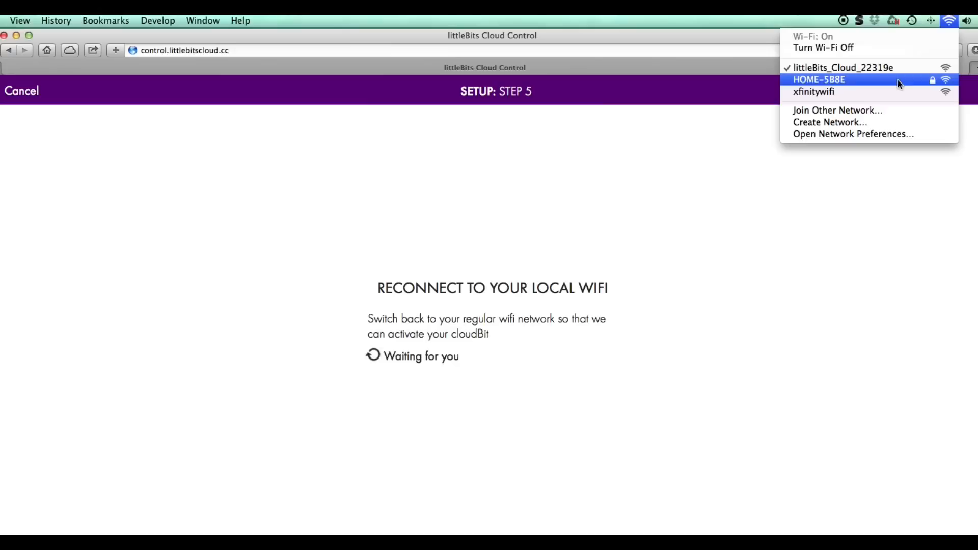
left_click(828, 79)
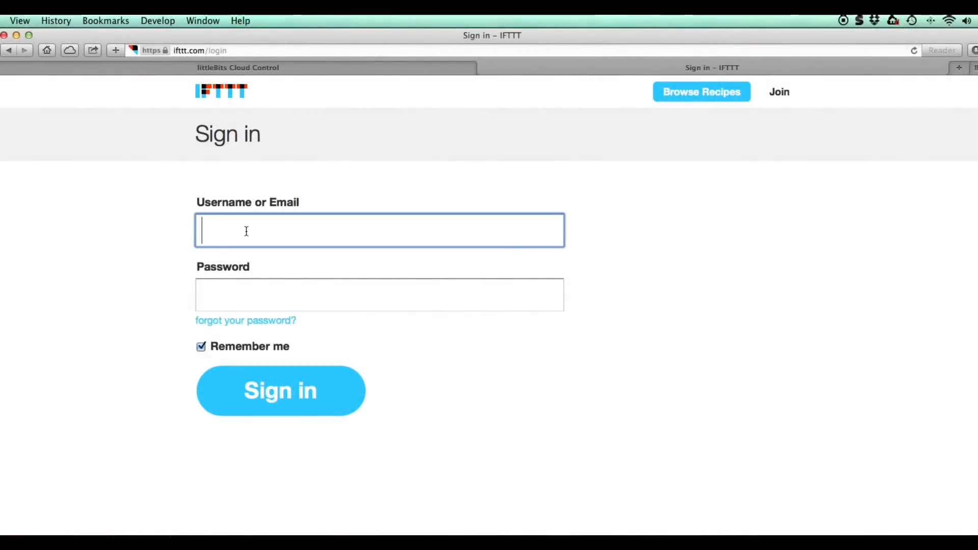
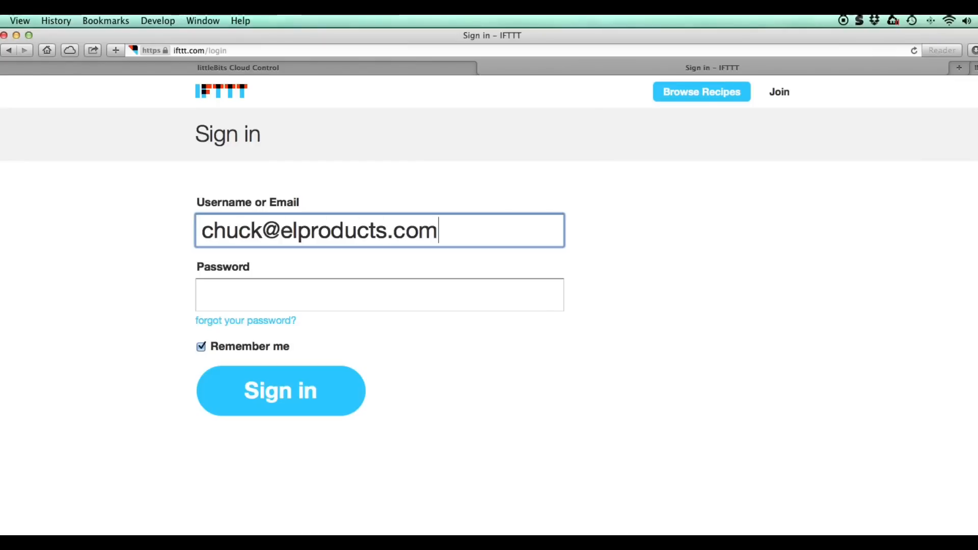
type("password")
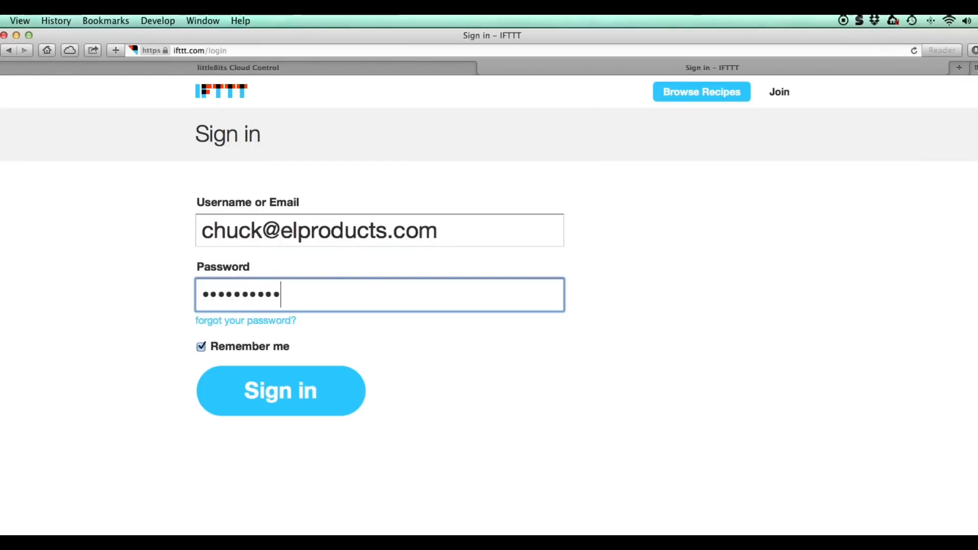
left_click(281, 391)
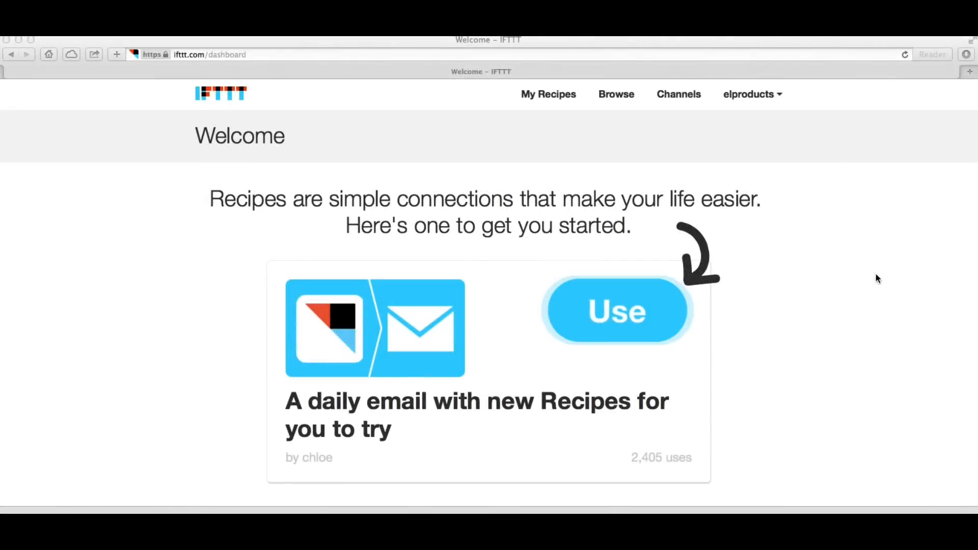
mouse_move(754, 100)
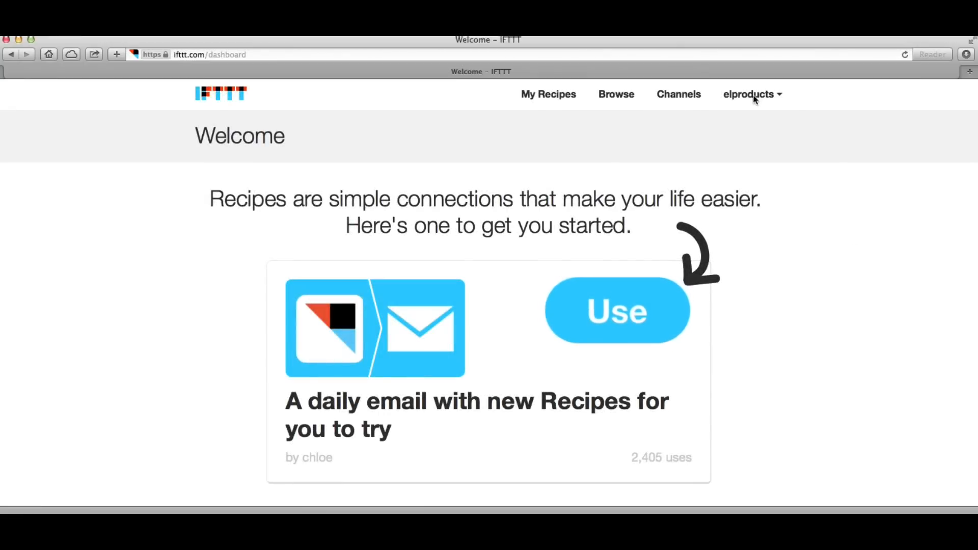
left_click(749, 93)
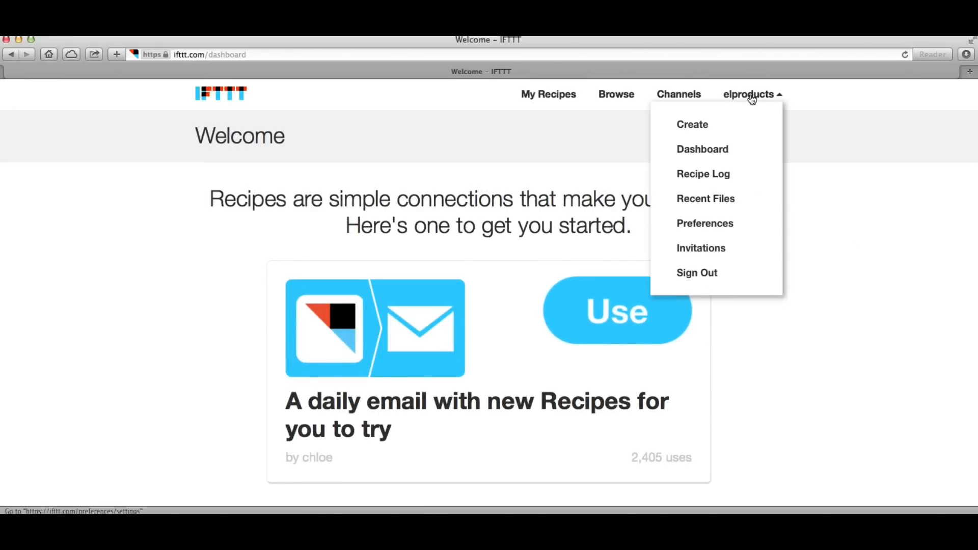
mouse_move(703, 127)
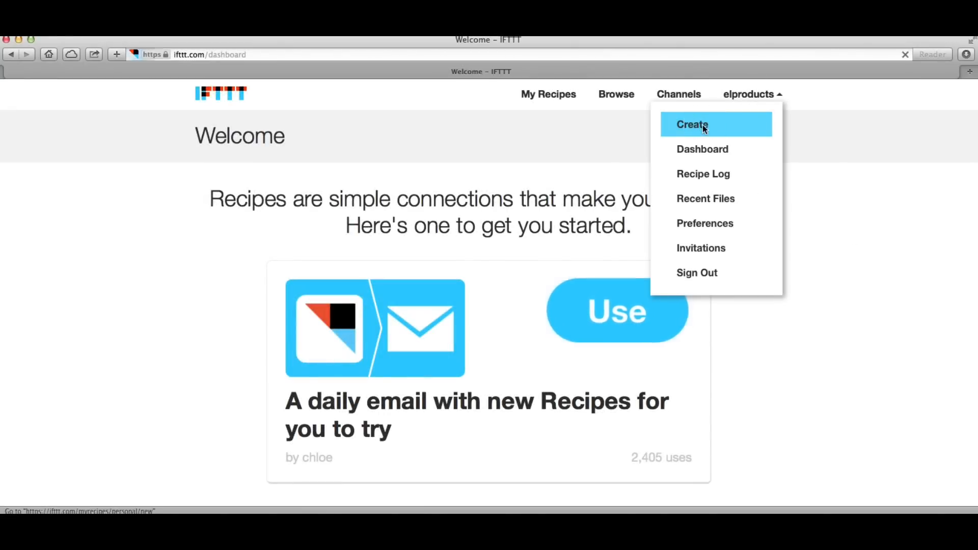
left_click(694, 124)
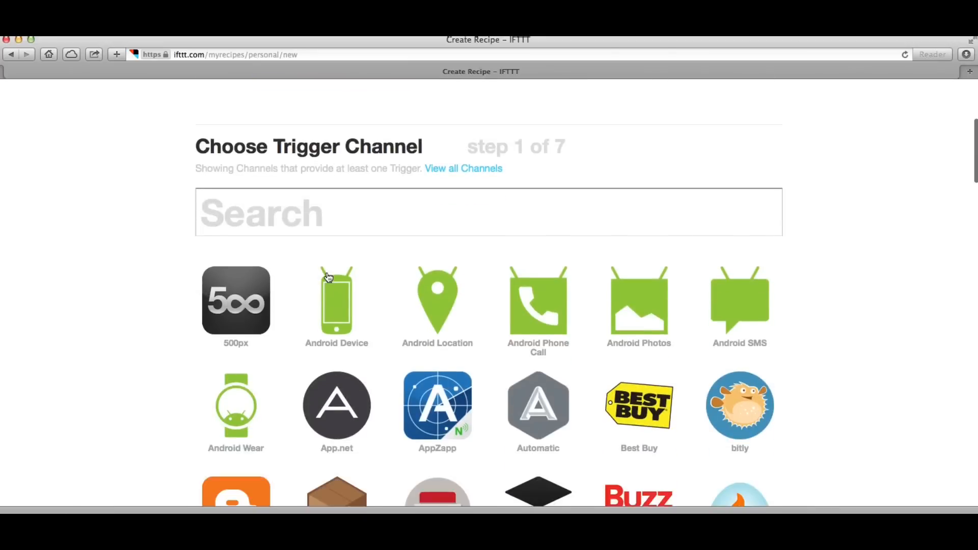
Step: Make littleBits cloudBit 'Input received' the recipe's trigger
left_click(487, 206)
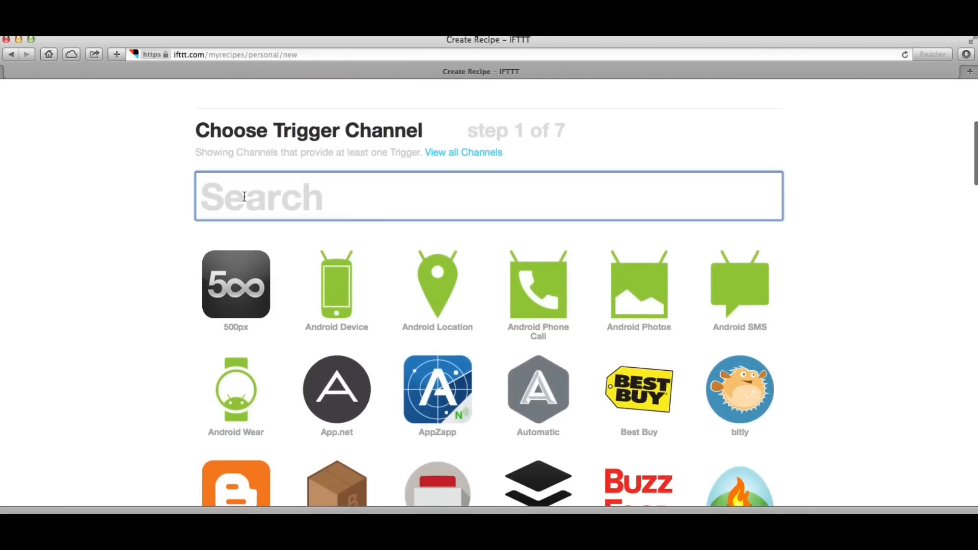
type("litt")
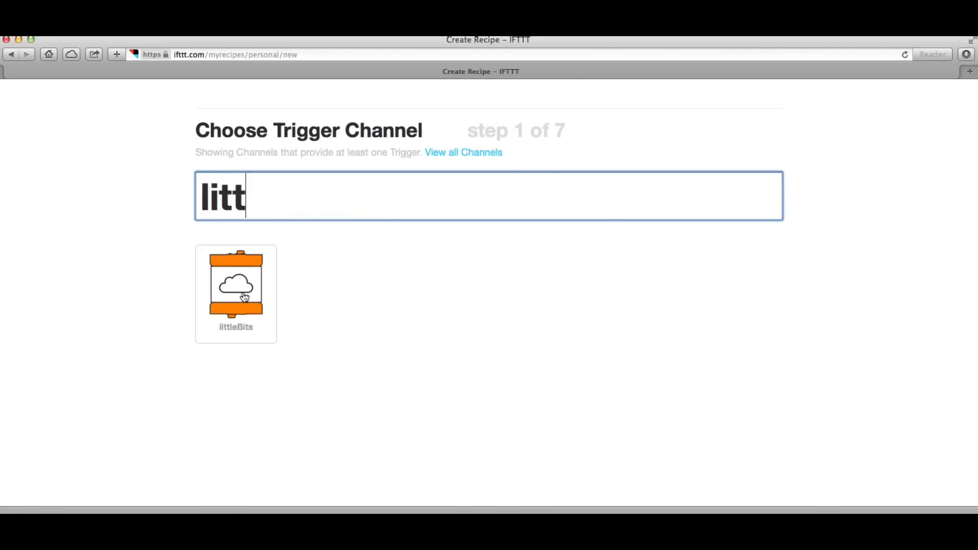
left_click(237, 293)
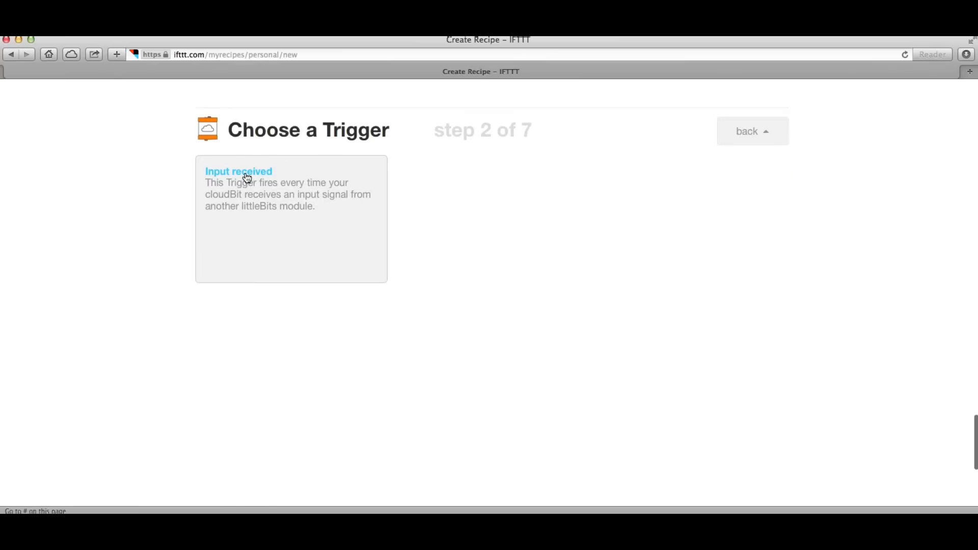
left_click(238, 171)
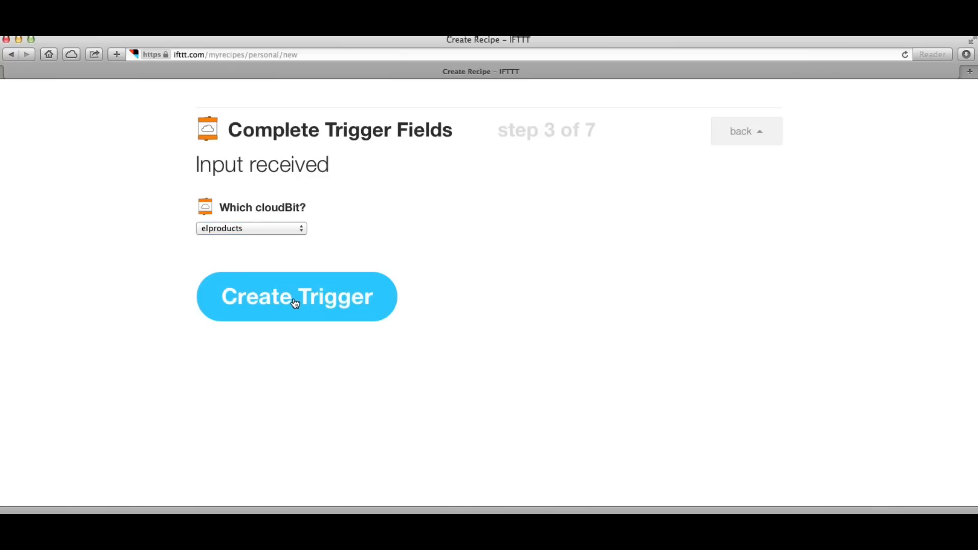
left_click(295, 297)
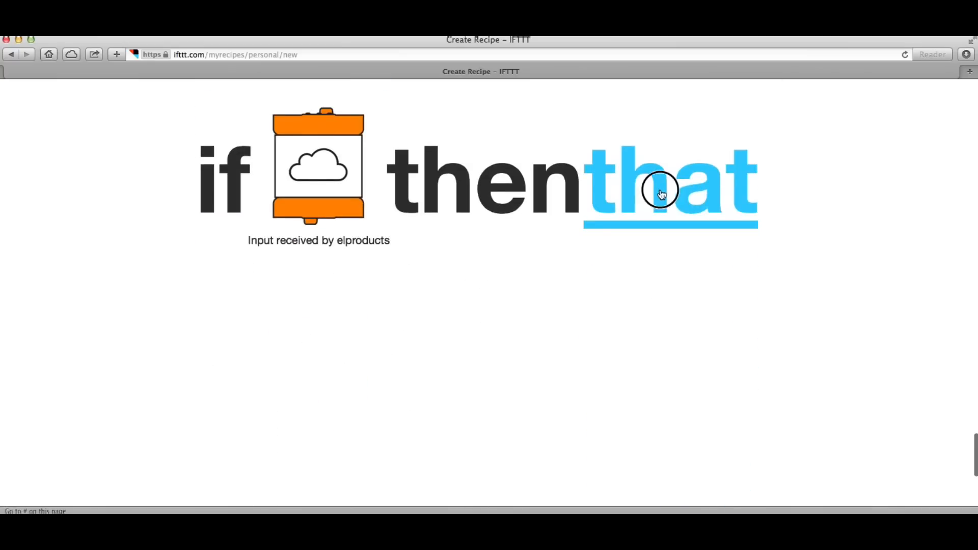
Step: Choose SMS as the action channel and begin activating it
left_click(658, 192)
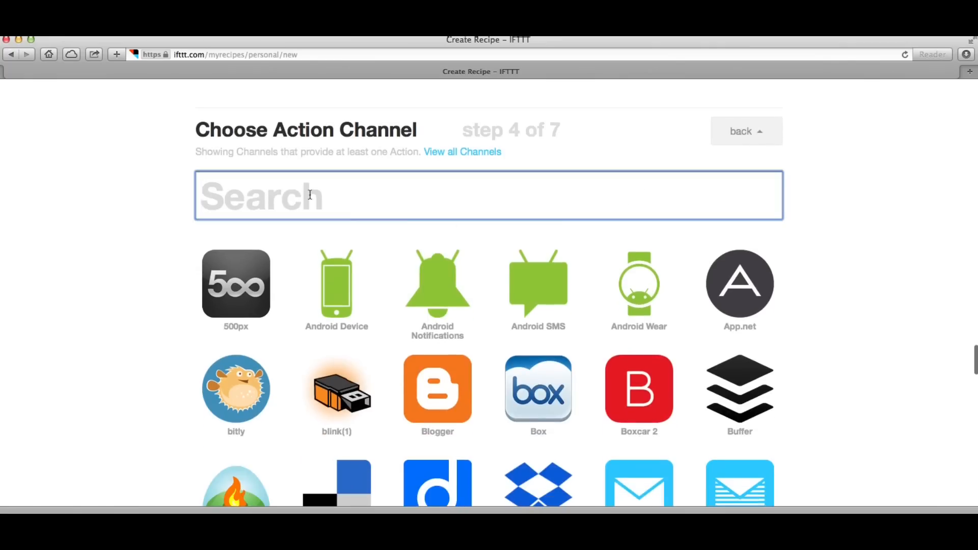
type("s")
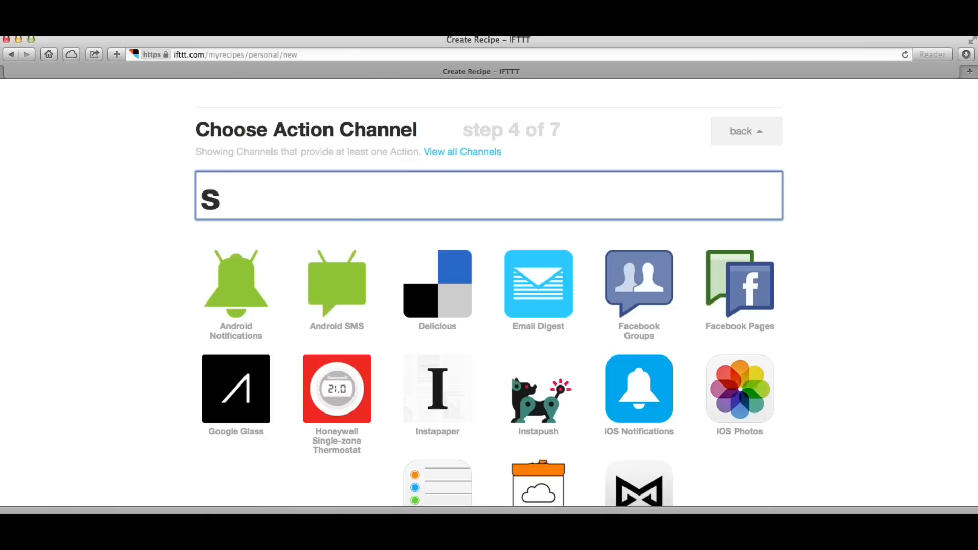
type("ms")
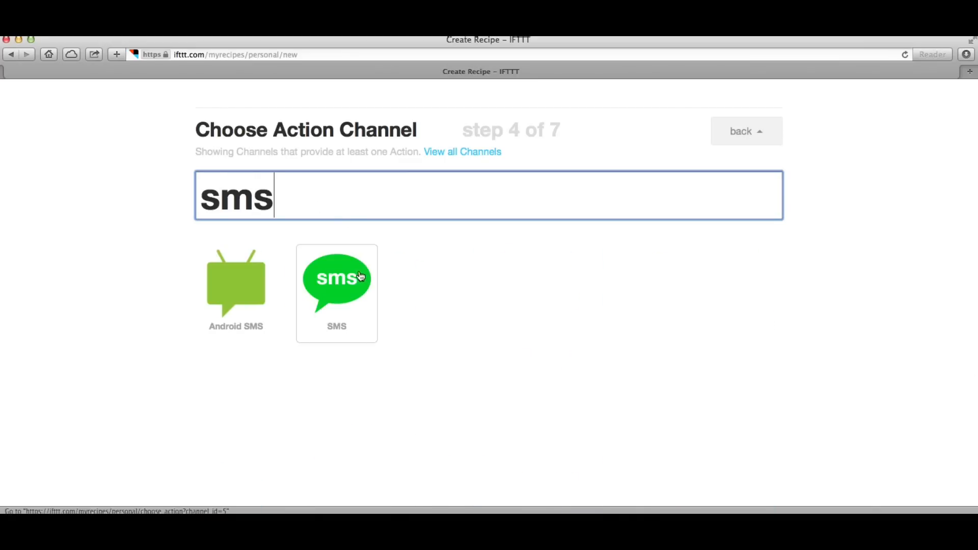
left_click(336, 278)
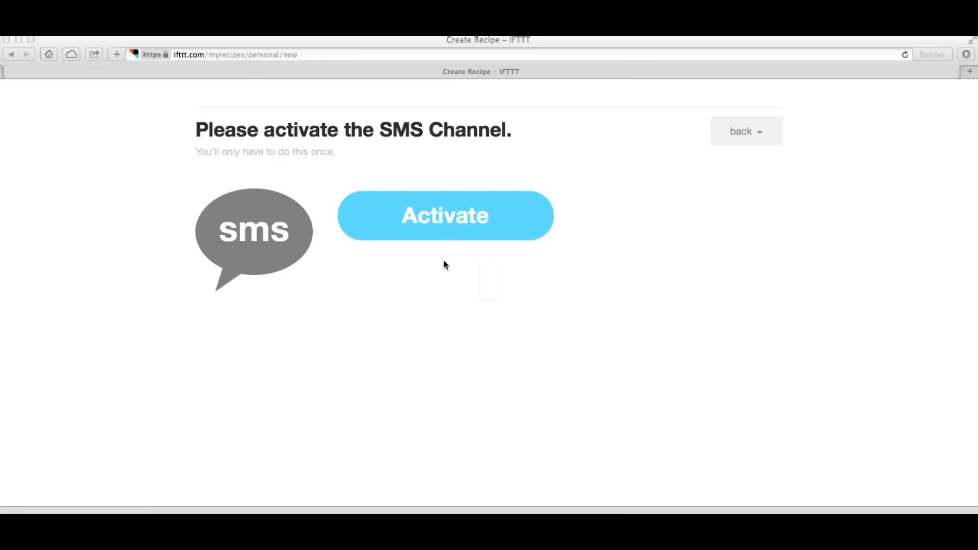
left_click(445, 215)
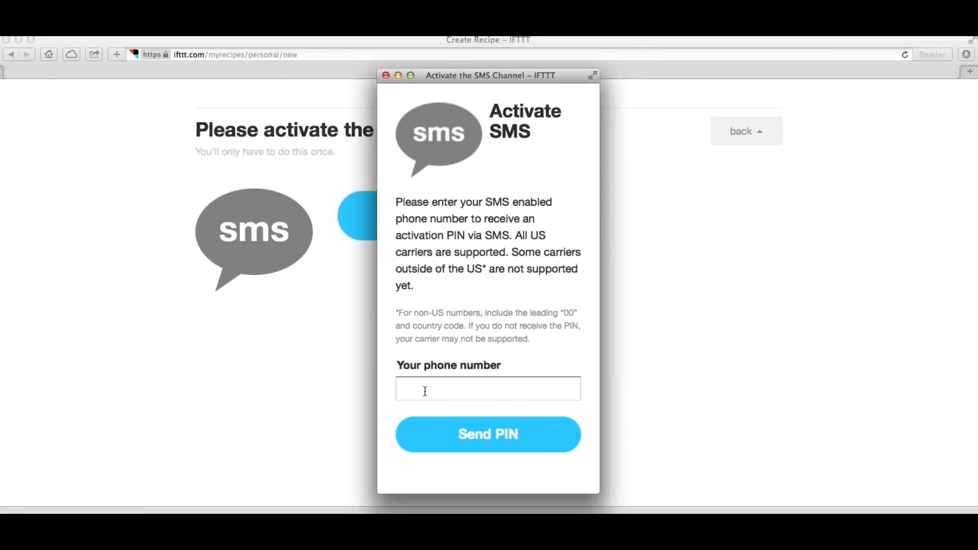
type("555")
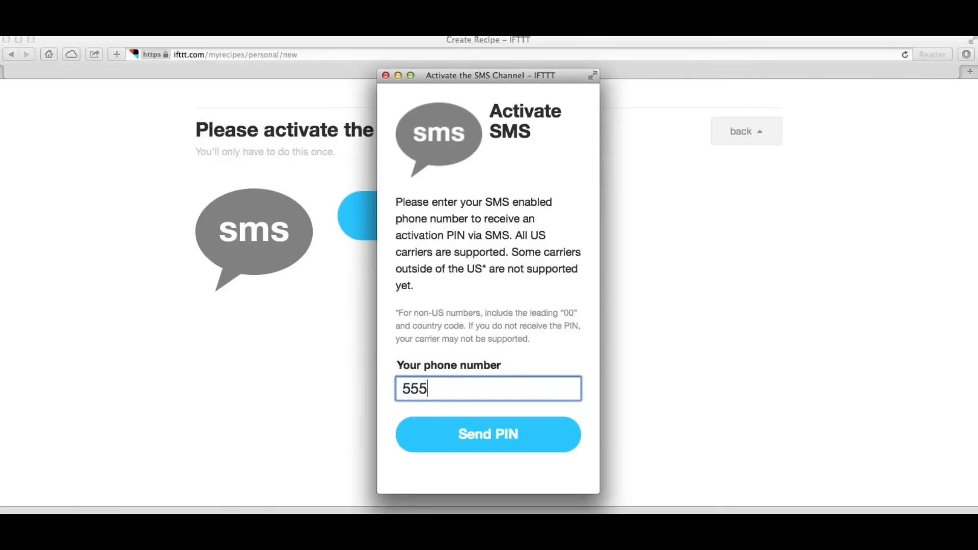
type("5555555")
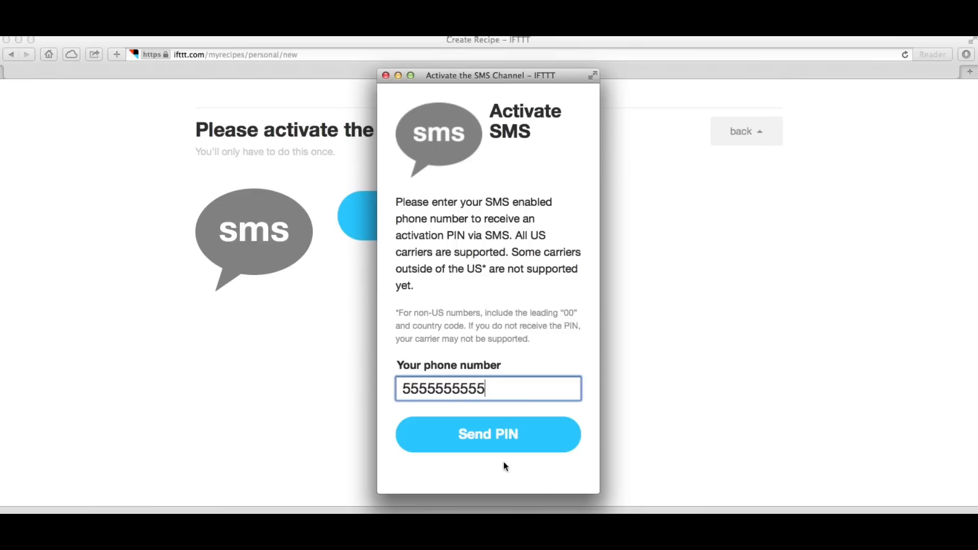
left_click(487, 434)
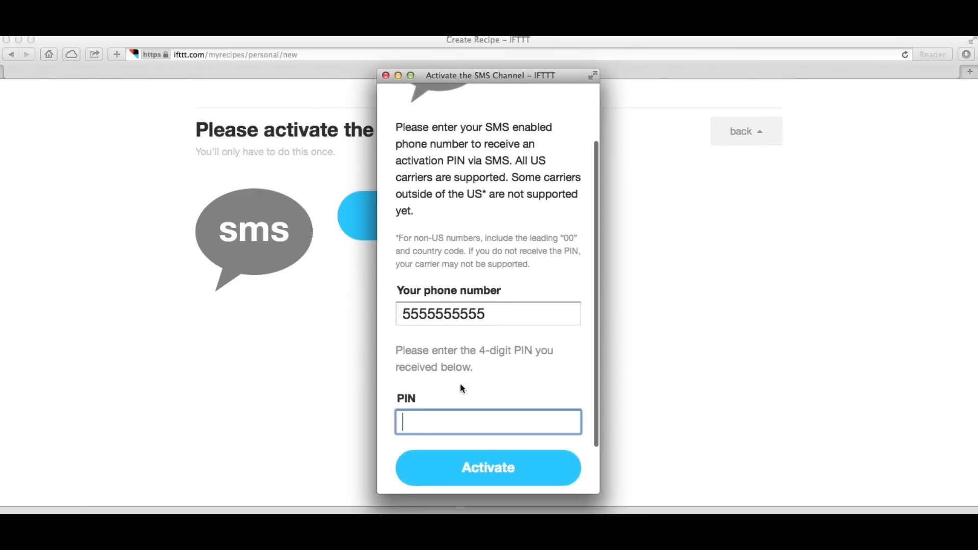
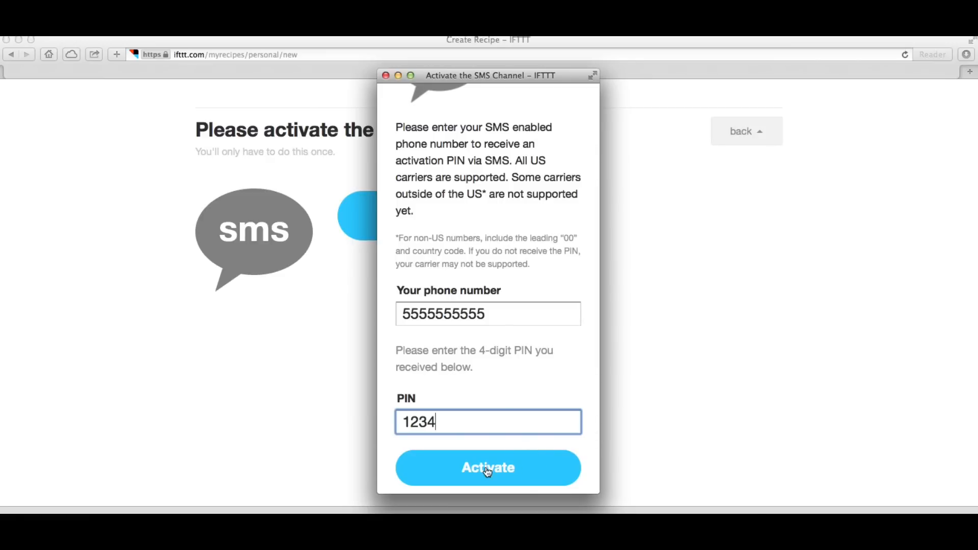
left_click(486, 468)
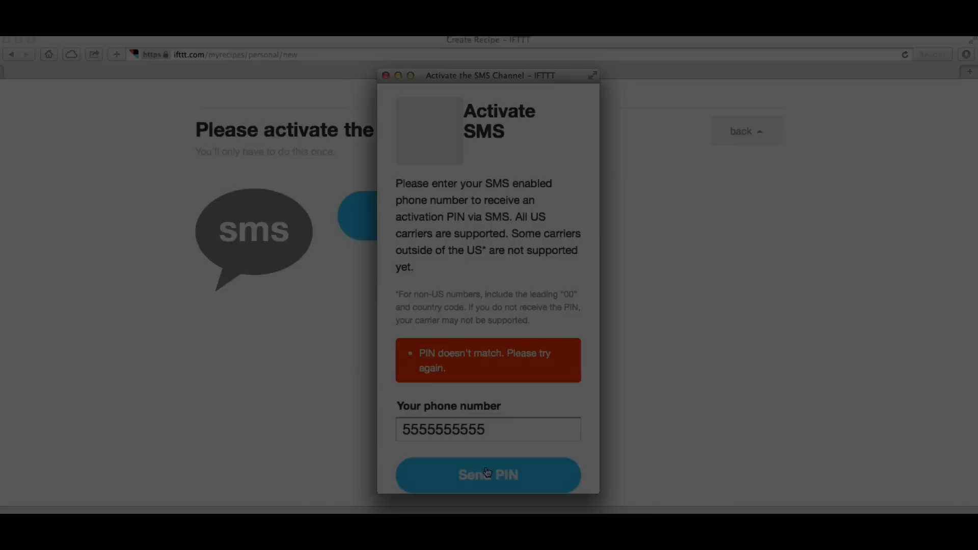
left_click(488, 475)
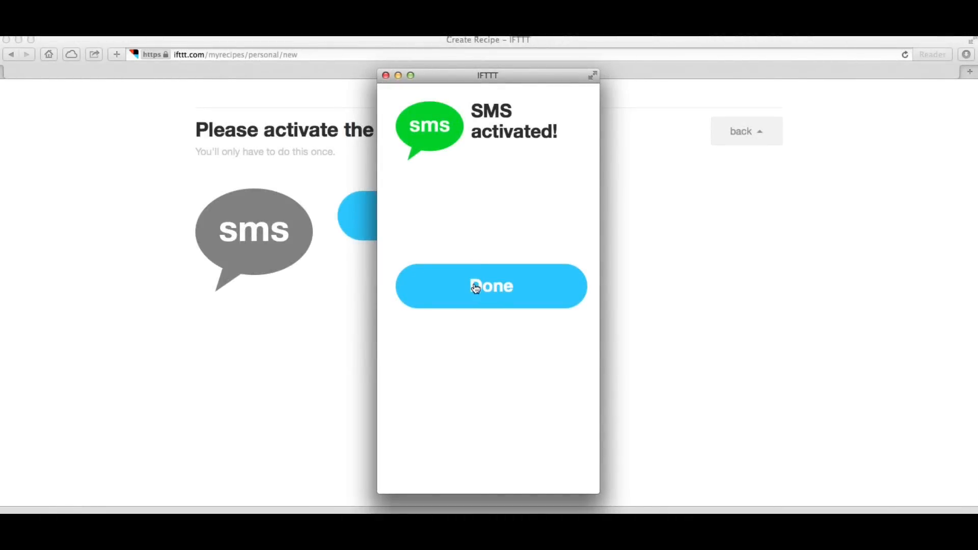
left_click(477, 287)
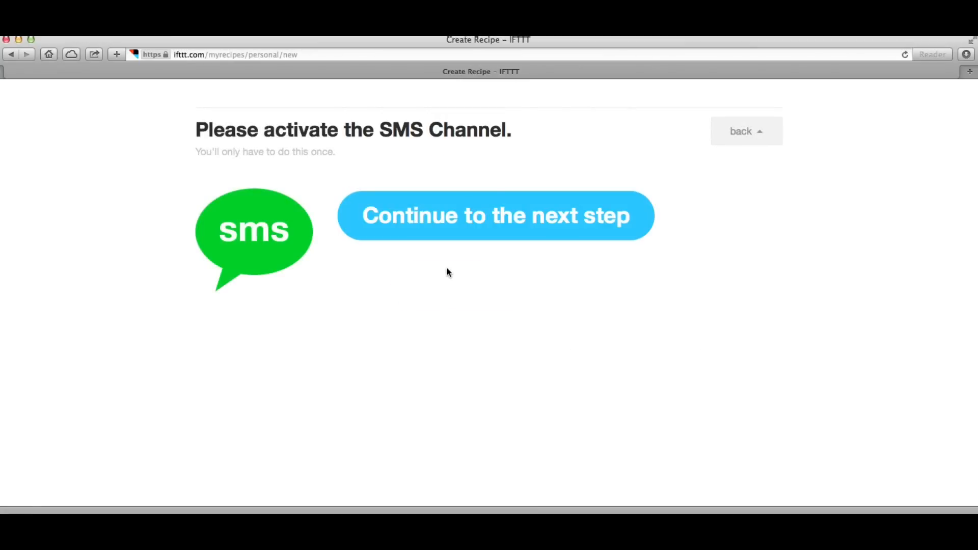
Step: Set the SMS message to '3D Print Is Done' and create the recipe
left_click(496, 216)
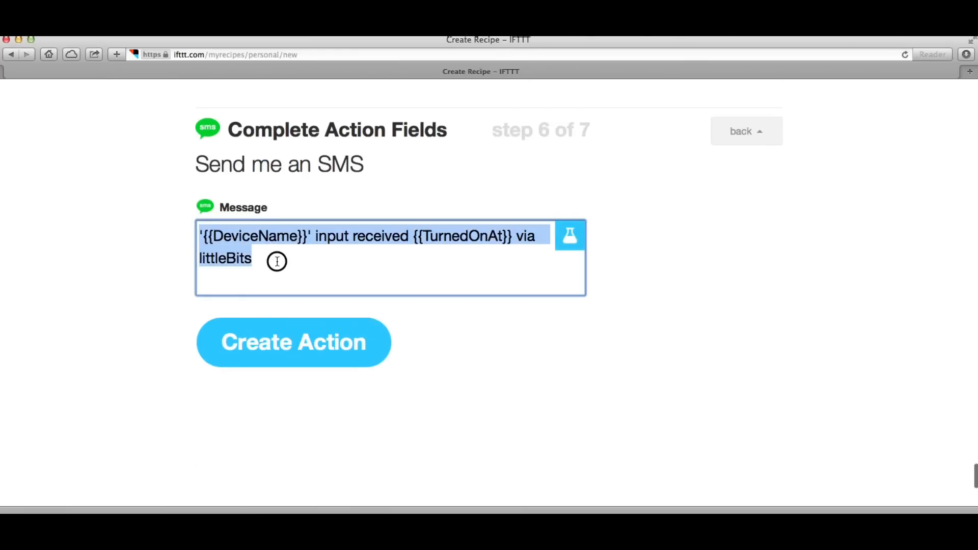
type("3D Print")
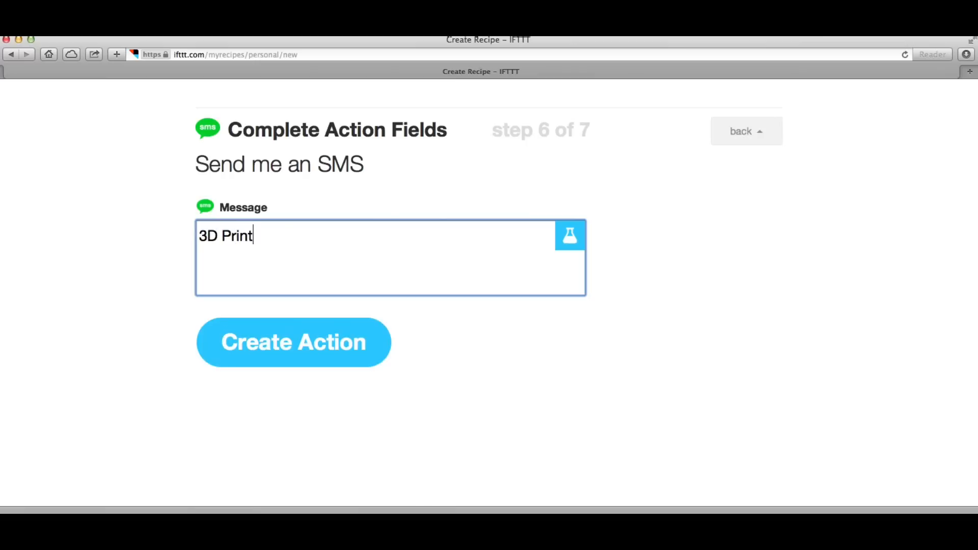
type("Is Done")
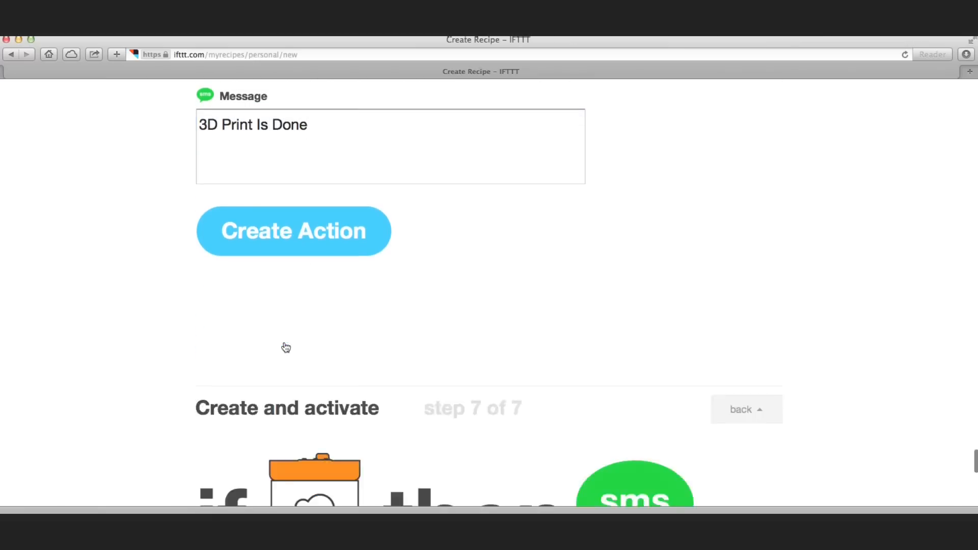
left_click(293, 230)
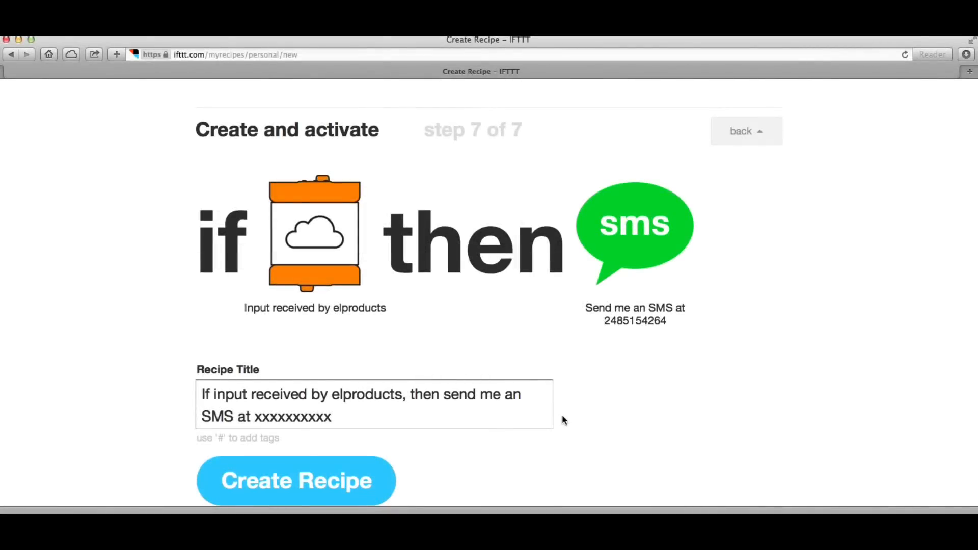
mouse_move(581, 387)
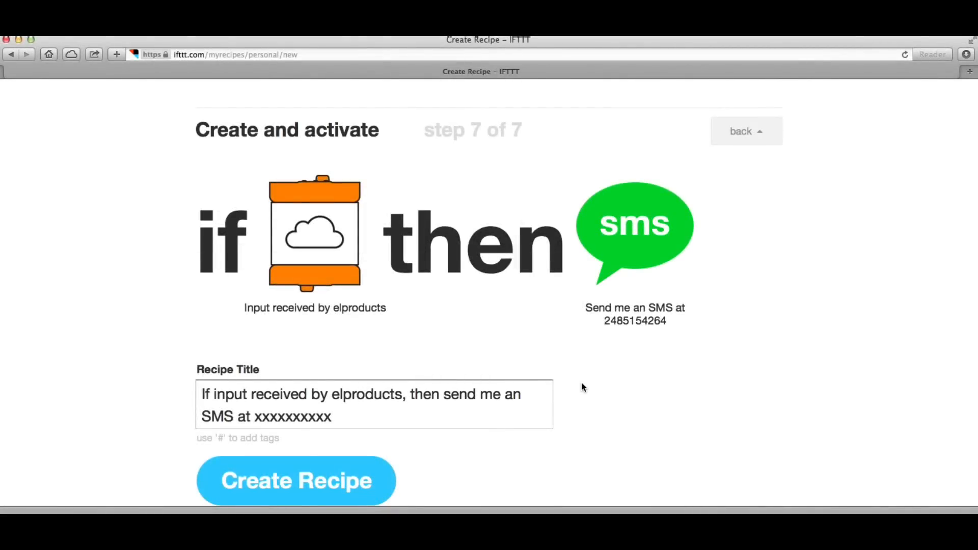
mouse_move(307, 481)
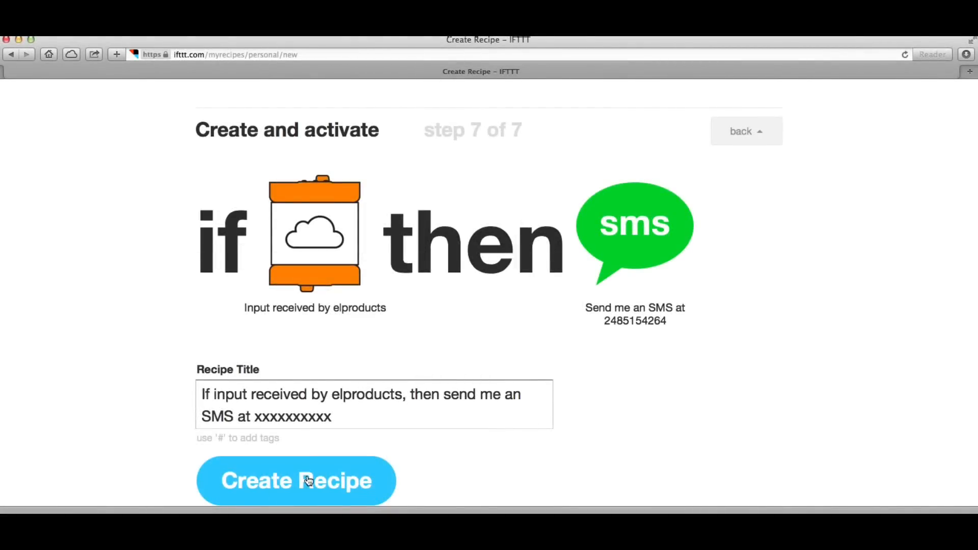
left_click(296, 480)
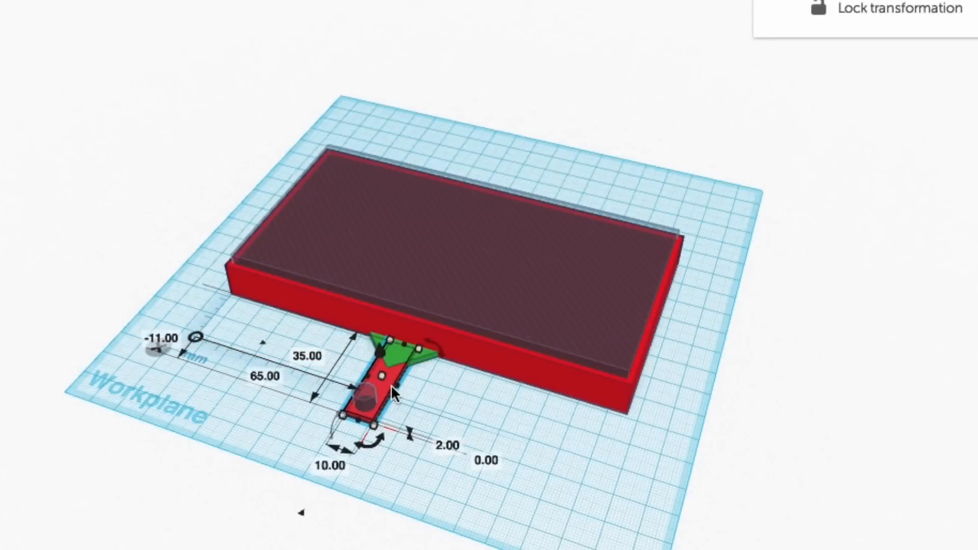
Step: Resize the handle's hole cylinder to 7 × 7 × 8 mm and group the base into one solid
left_click(263, 375)
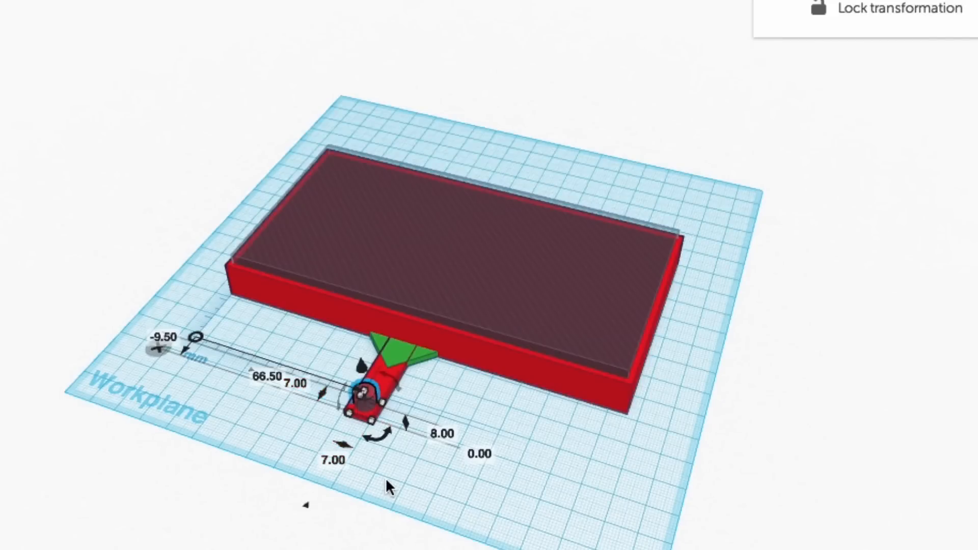
mouse_move(423, 374)
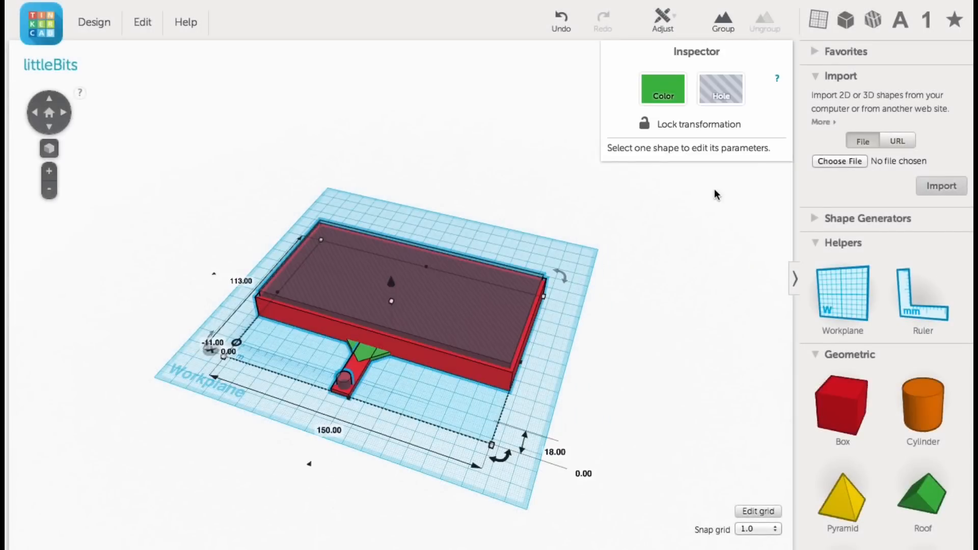
left_click(722, 19)
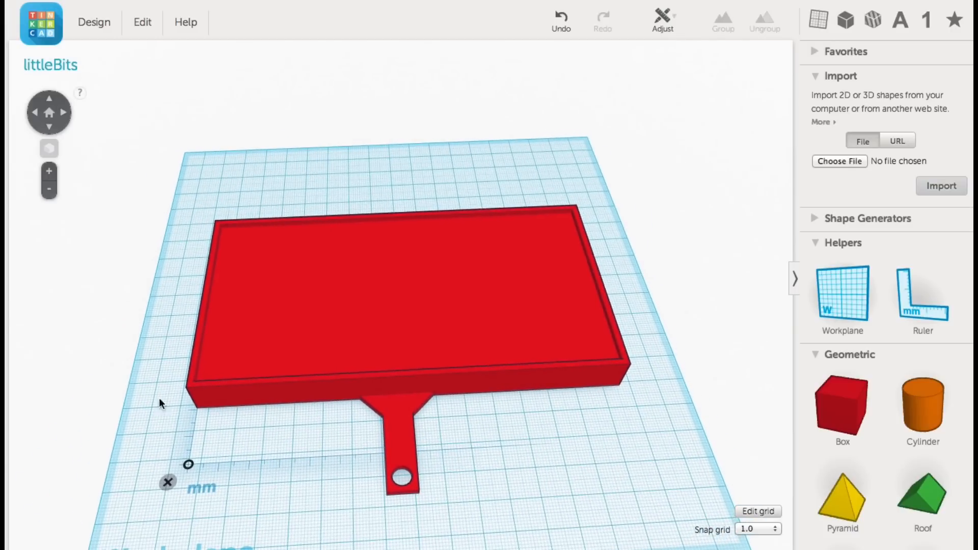
Step: Download the tray design for 3D printing as an STL file
left_click(95, 22)
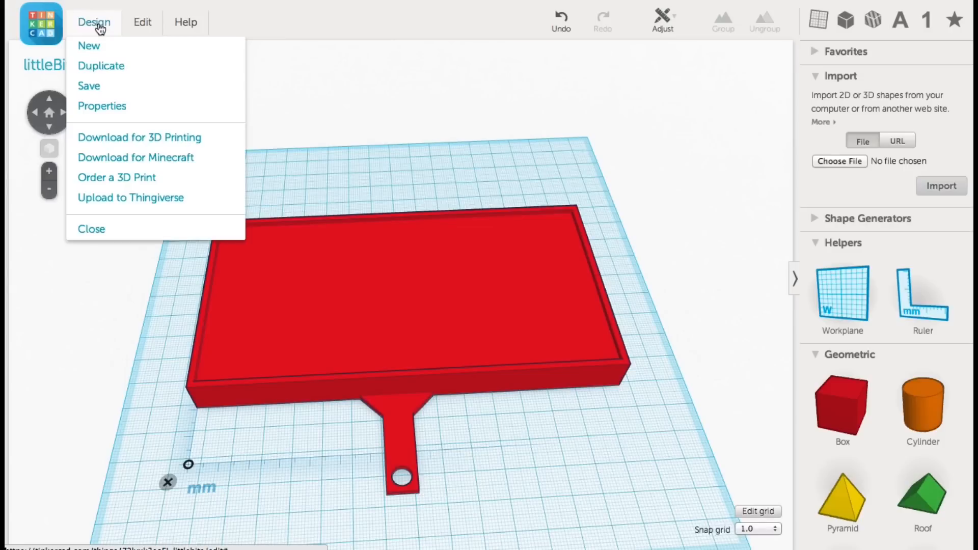
mouse_move(126, 139)
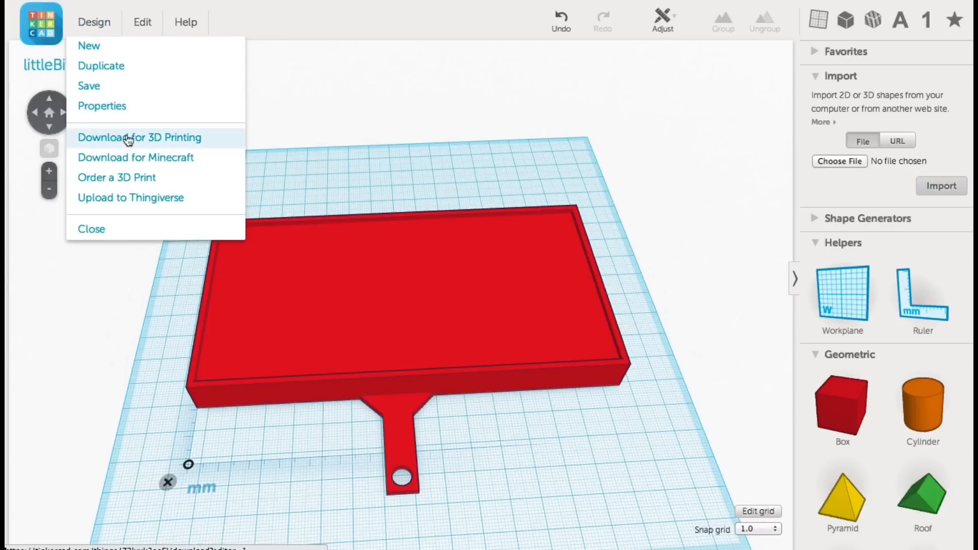
left_click(124, 138)
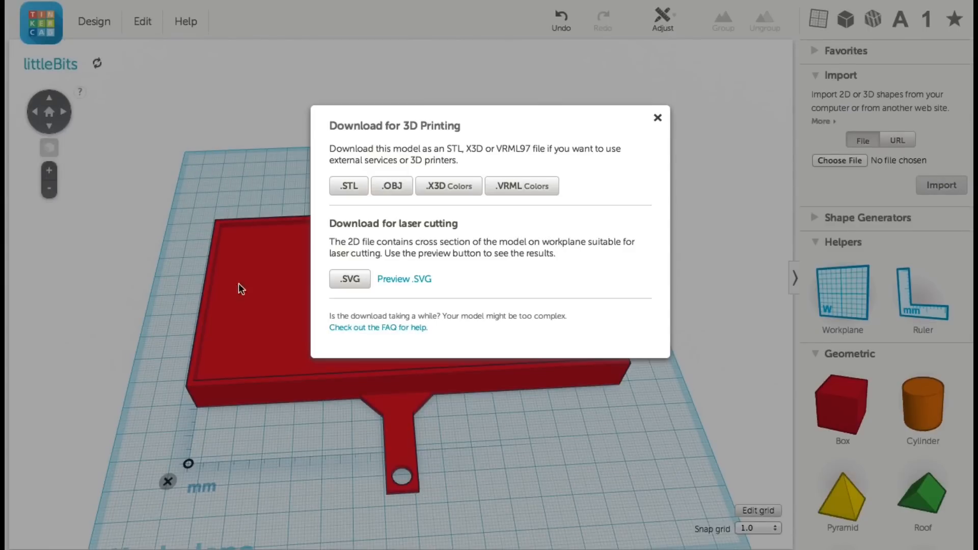
left_click(348, 185)
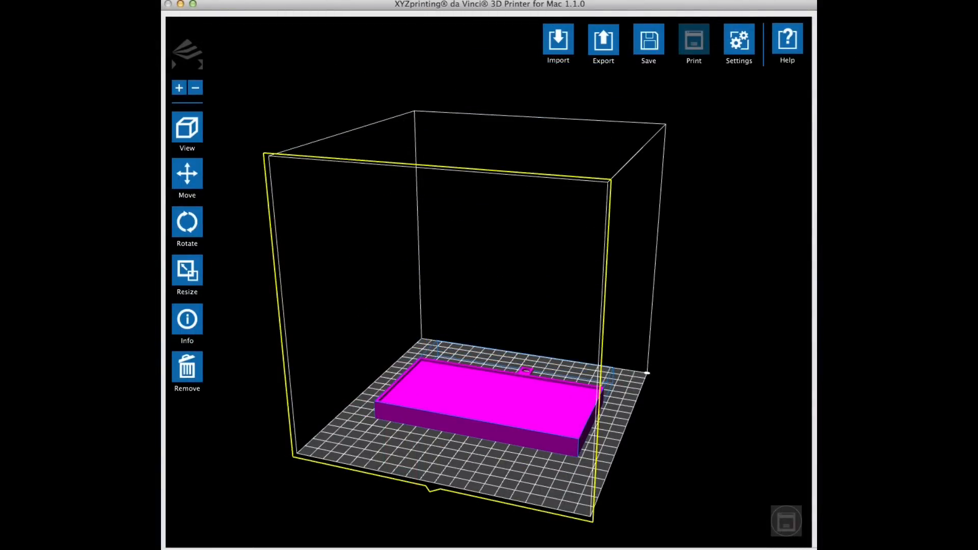
Step: Rotate the base 180° on Z and move it to Y 93.0 mm inside the print bed
left_click(187, 224)
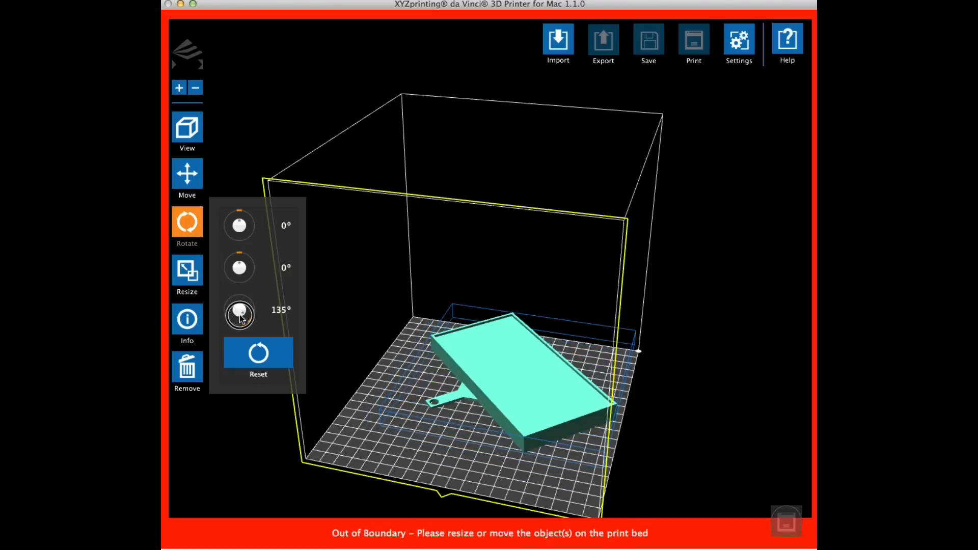
left_click_drag(240, 312, 238, 311)
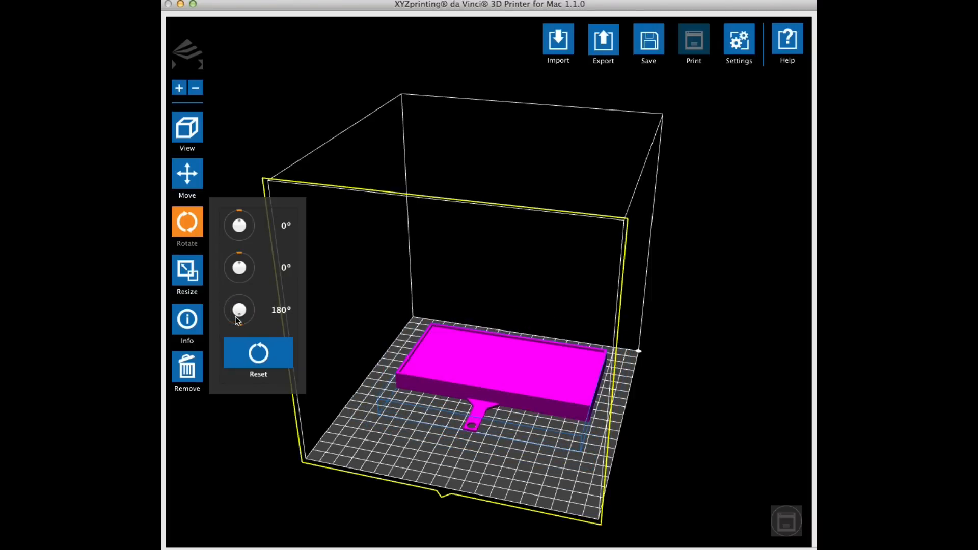
left_click(187, 173)
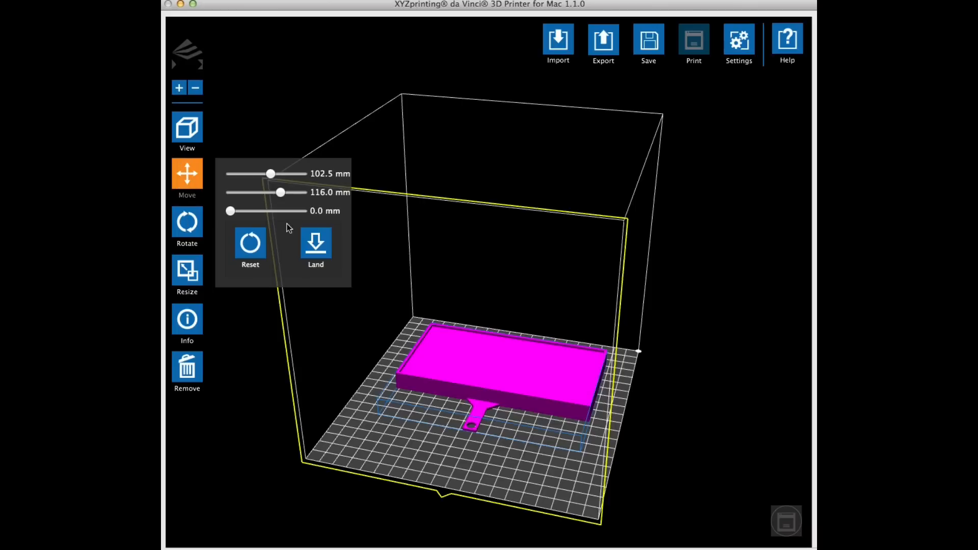
left_click_drag(281, 192, 260, 192)
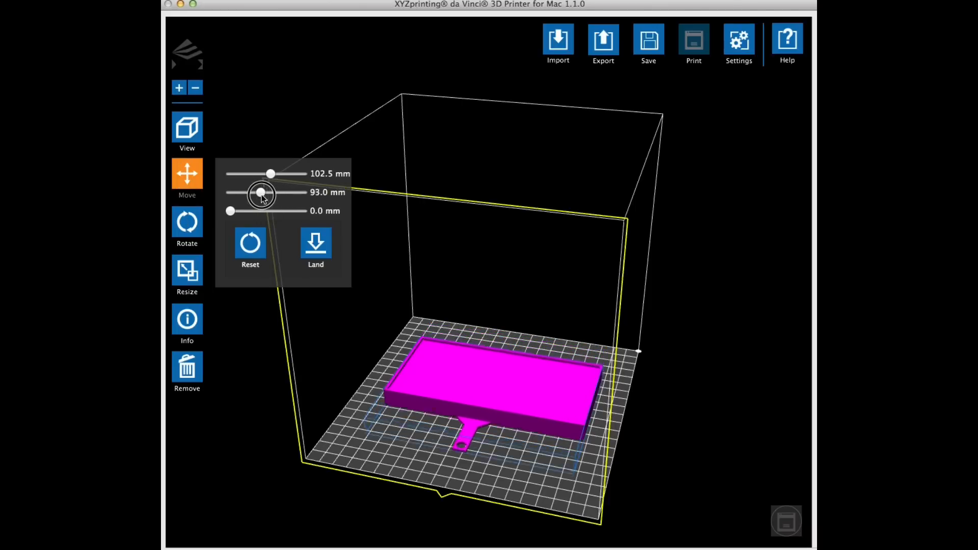
left_click_drag(261, 193, 252, 192)
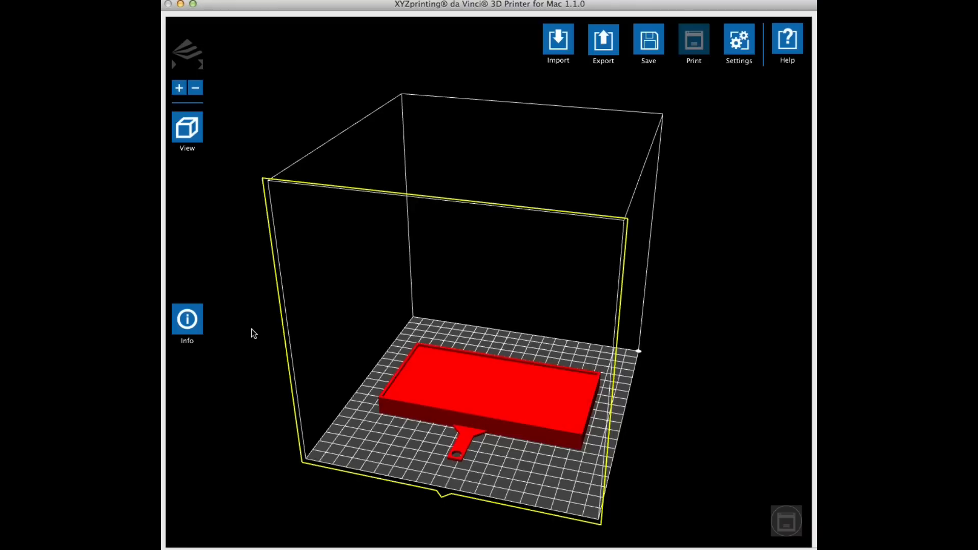
mouse_move(605, 47)
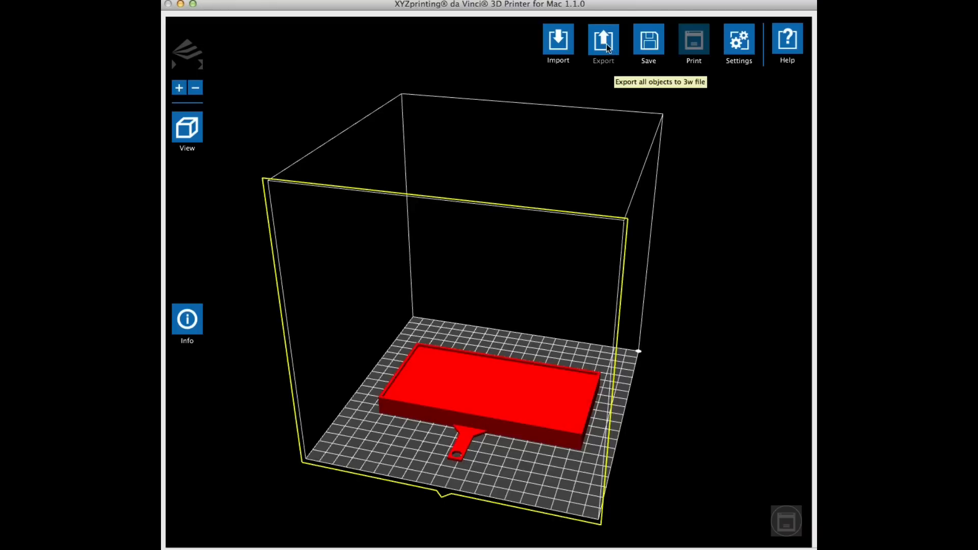
Step: Export the base in ABS at 0.4 mm layer height and start slicing
left_click(603, 39)
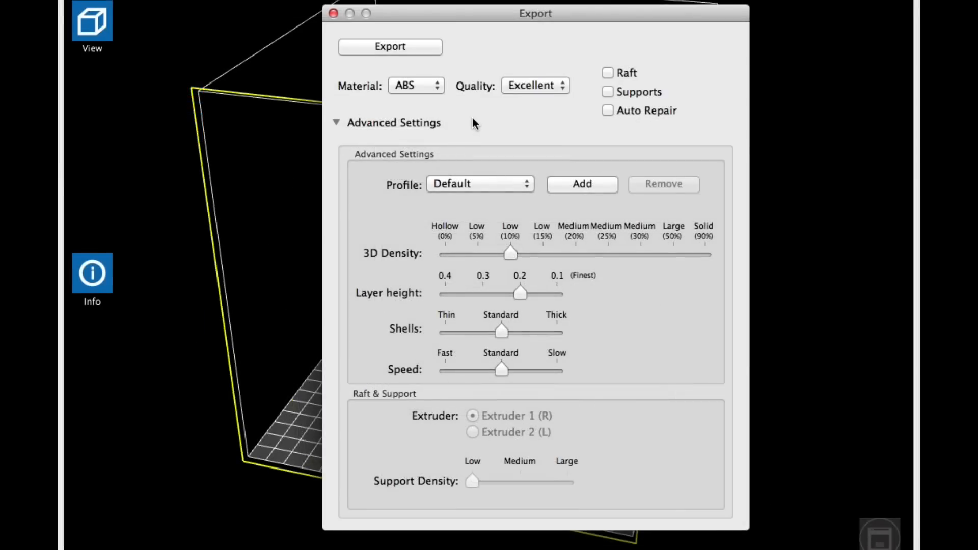
mouse_move(505, 267)
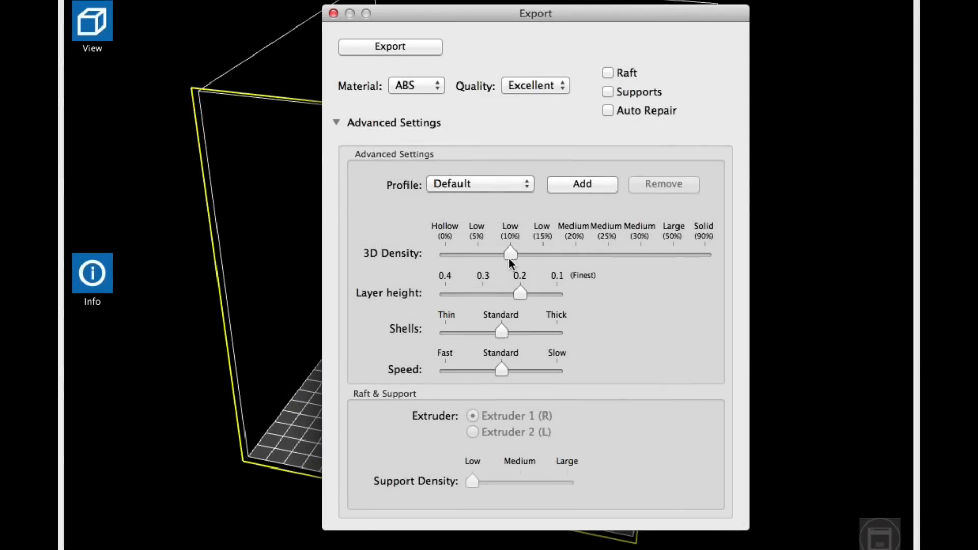
mouse_move(525, 307)
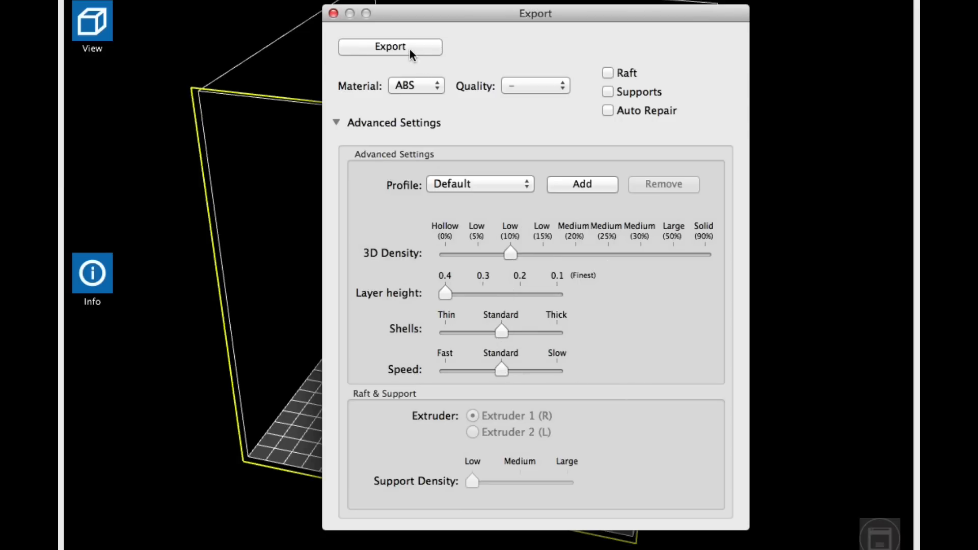
left_click(390, 47)
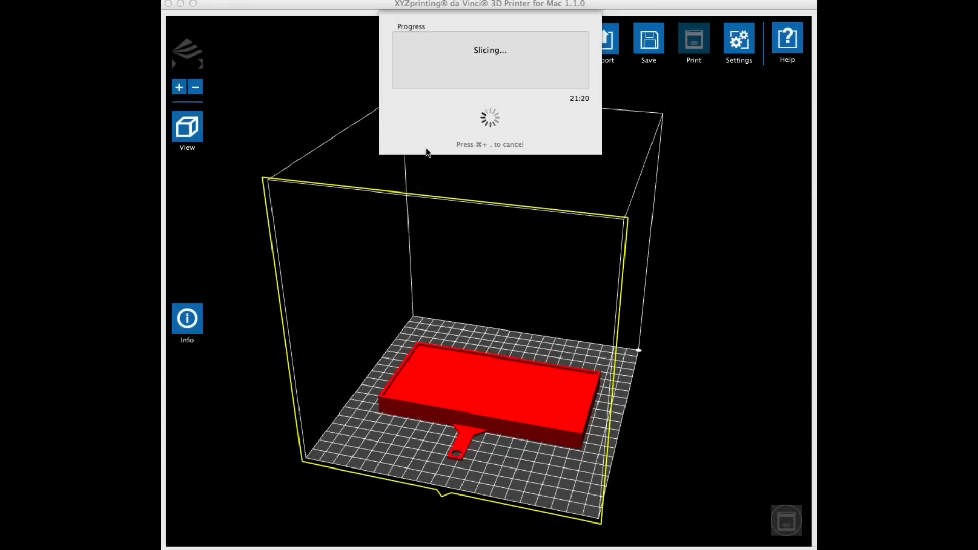